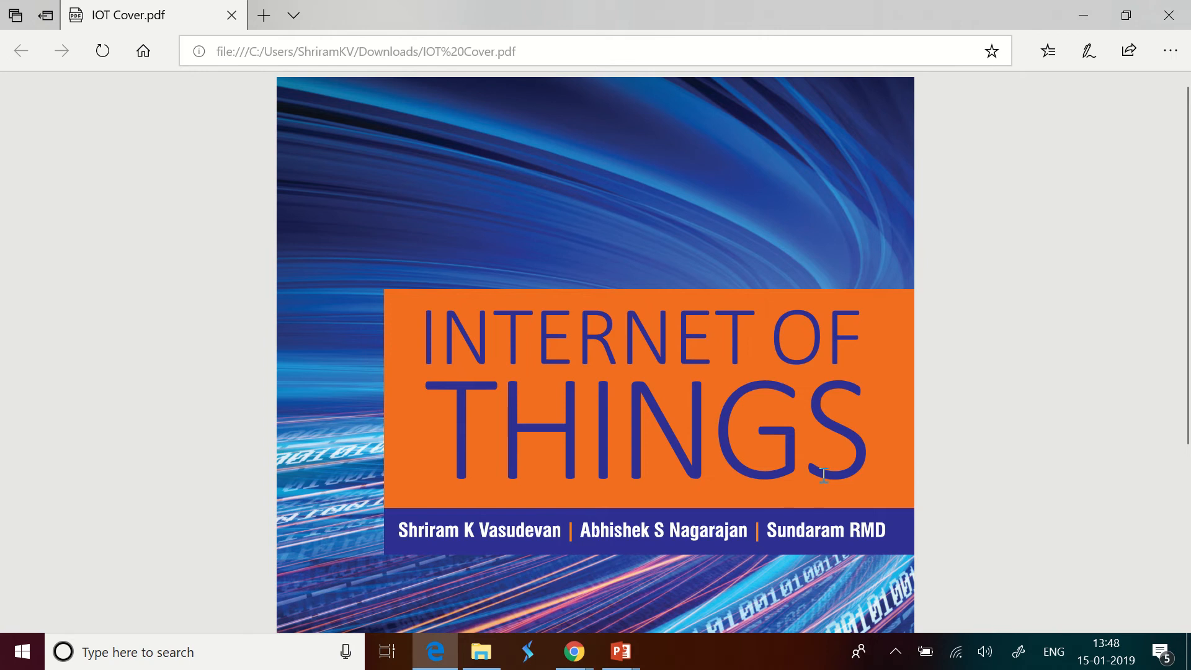
Step: Scroll down past the book description and author bios to the Table of Contents
scroll(down, 3)
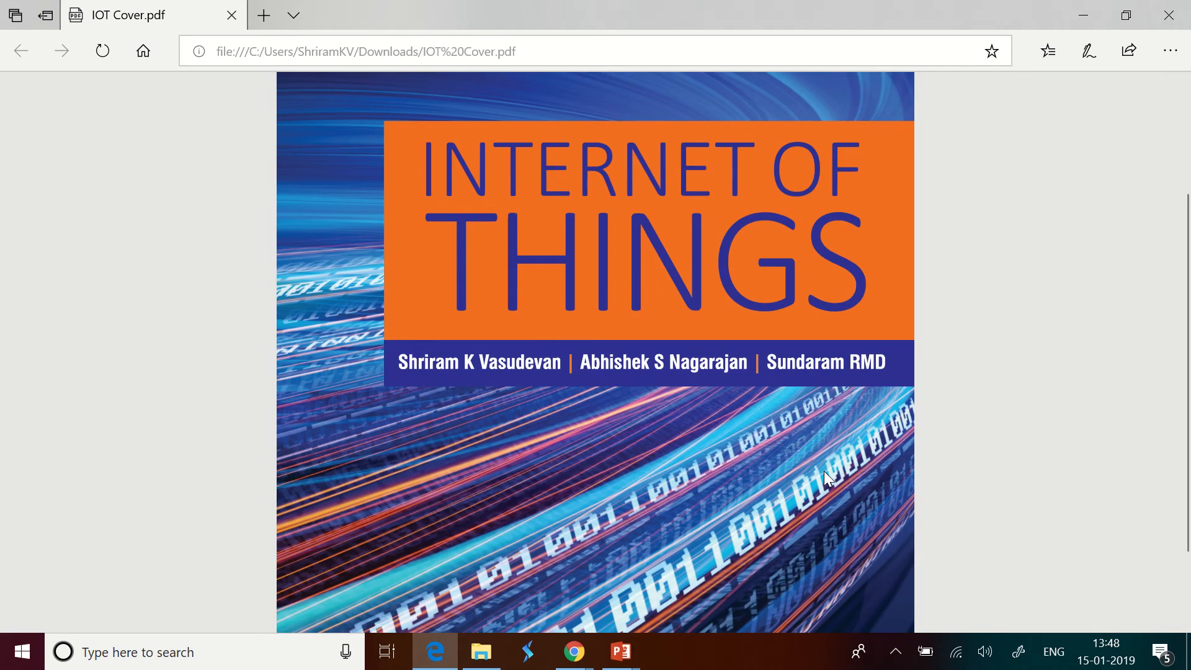
scroll(down, 3)
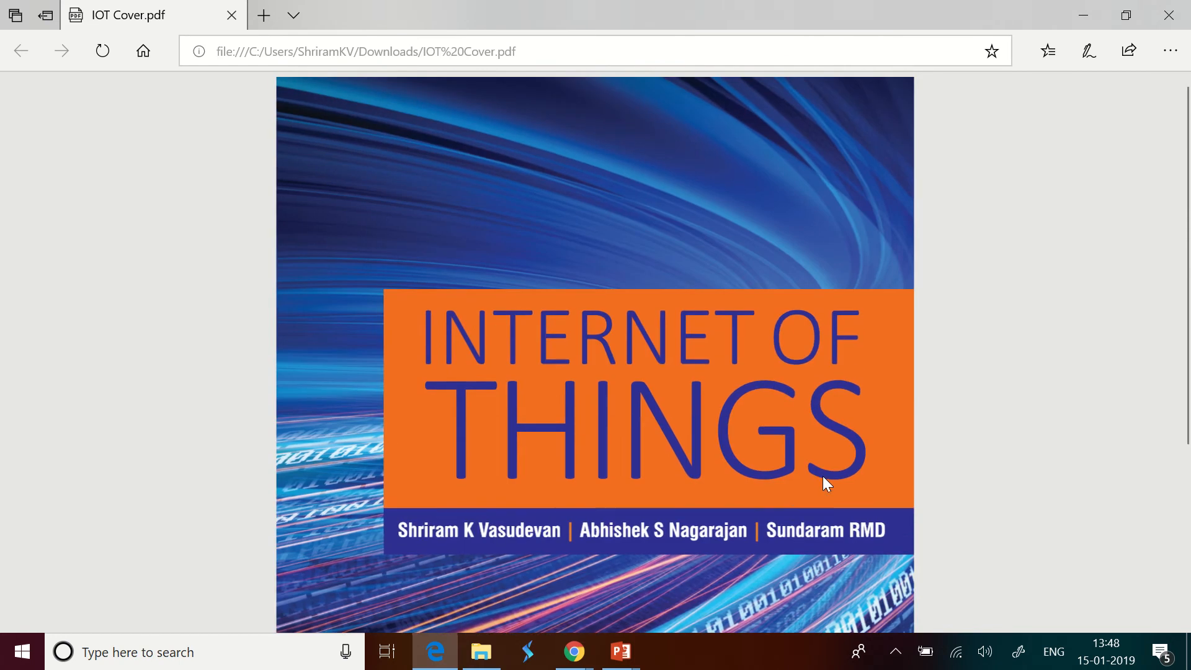
mouse_move(573, 651)
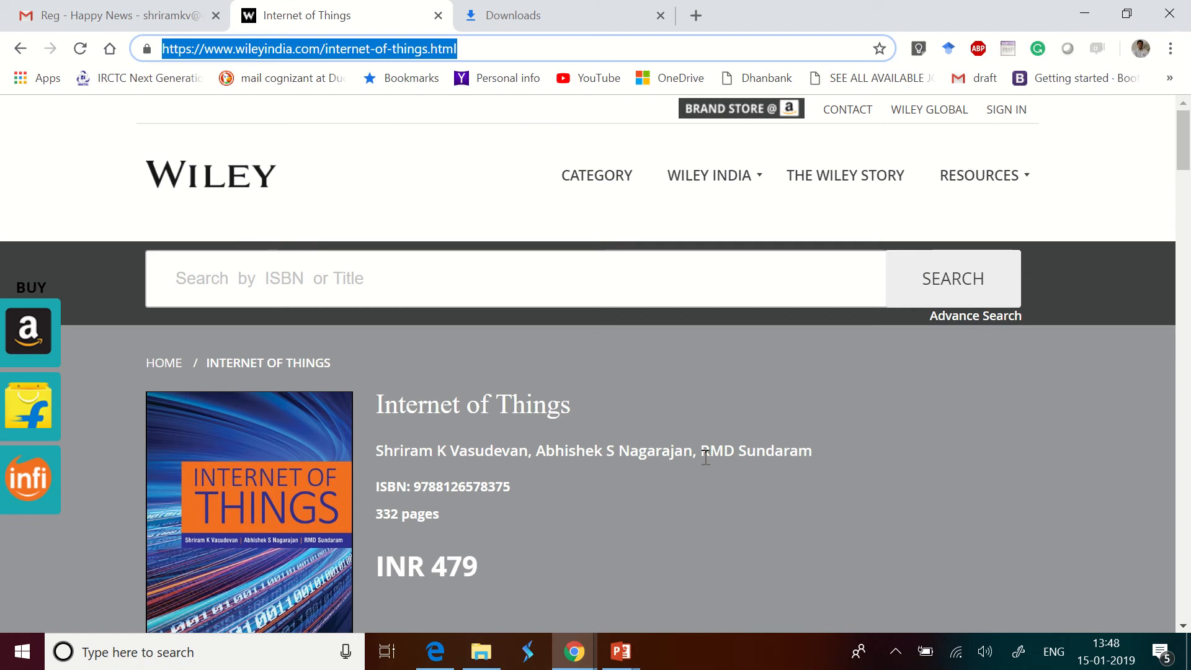
scroll(down, 3)
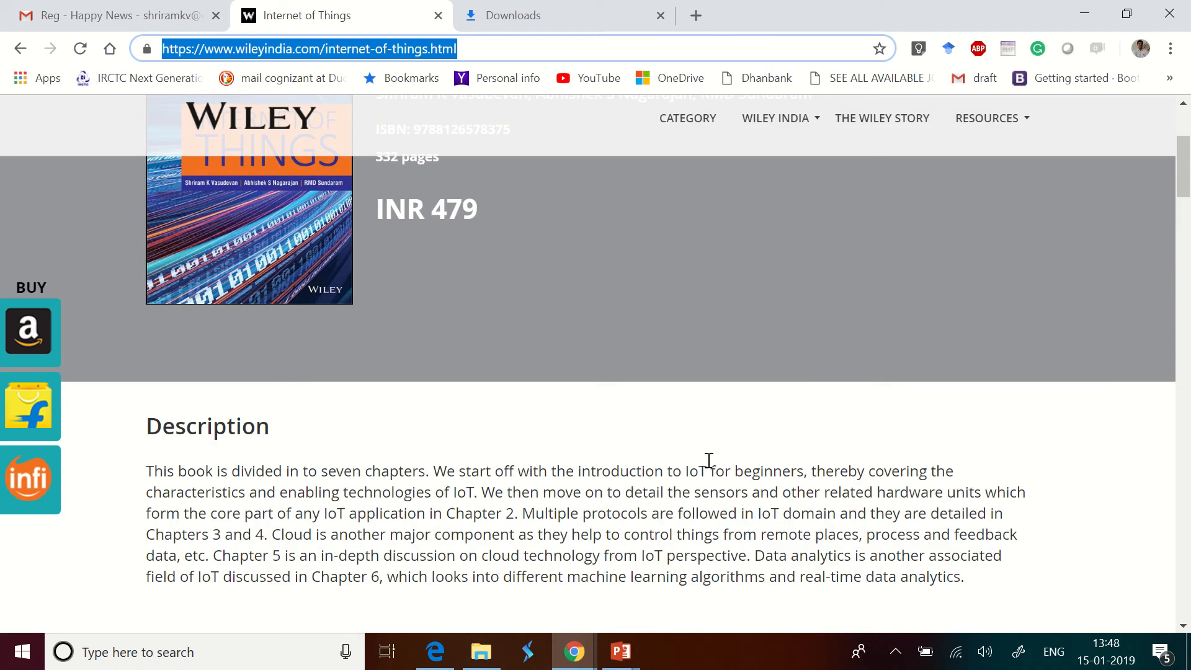
scroll(down, 3)
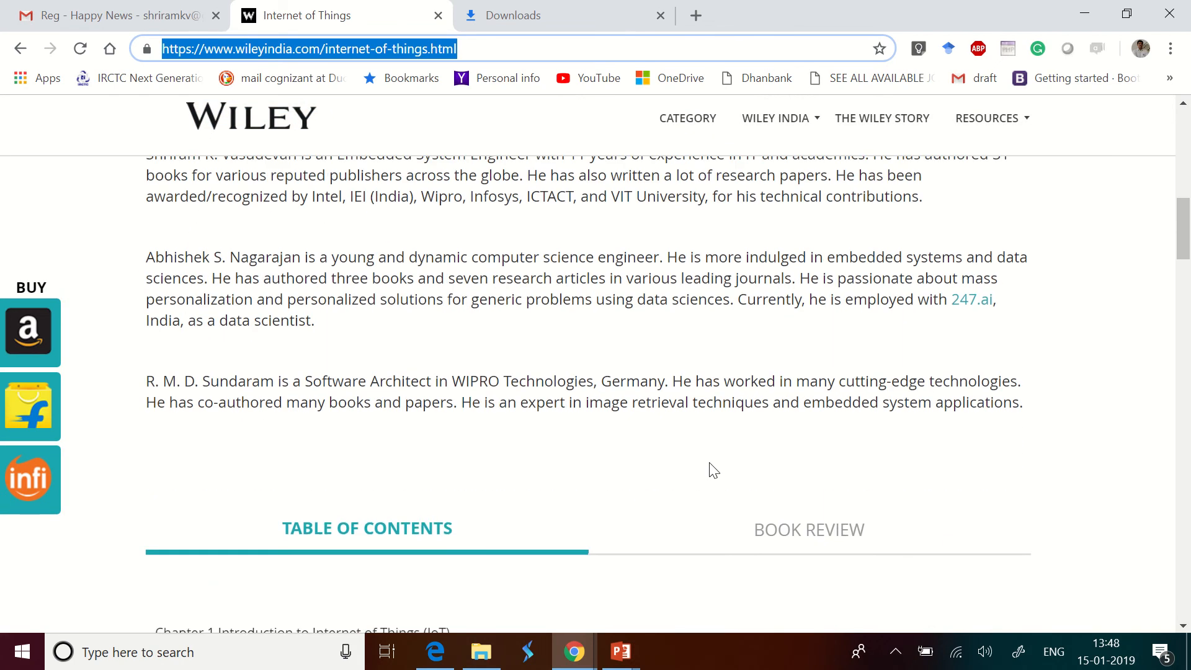
scroll(down, 3)
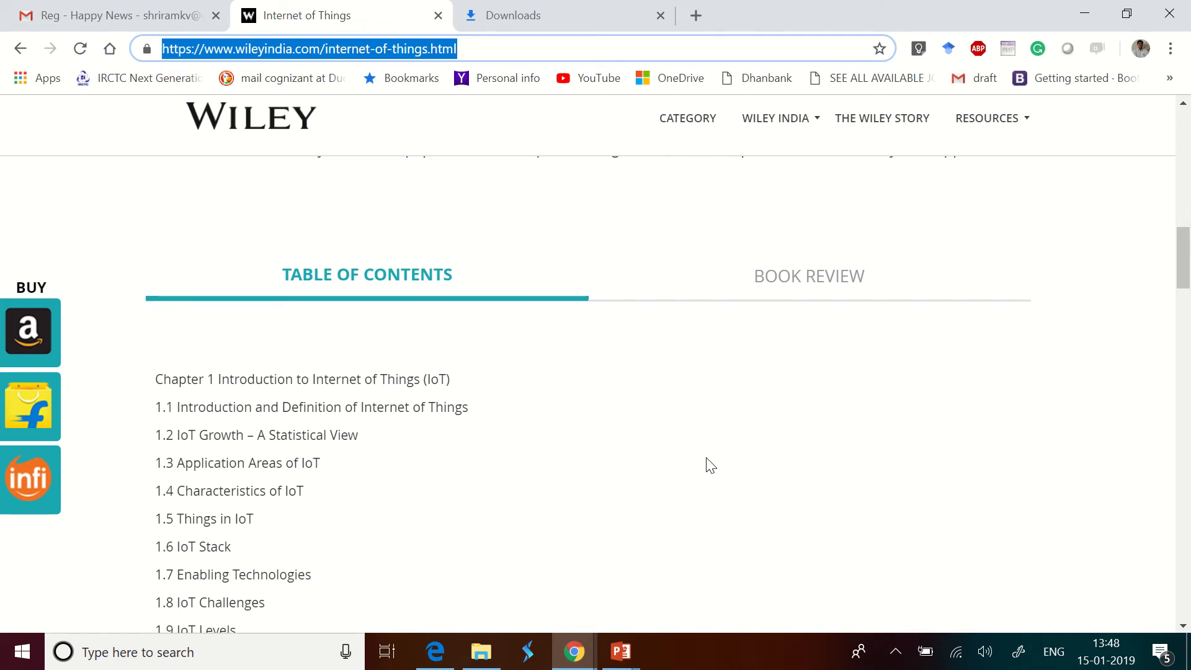
Step: Scroll through the table of contents from Chapter 1 down to Chapter 6 on data analytics
scroll(down, 3)
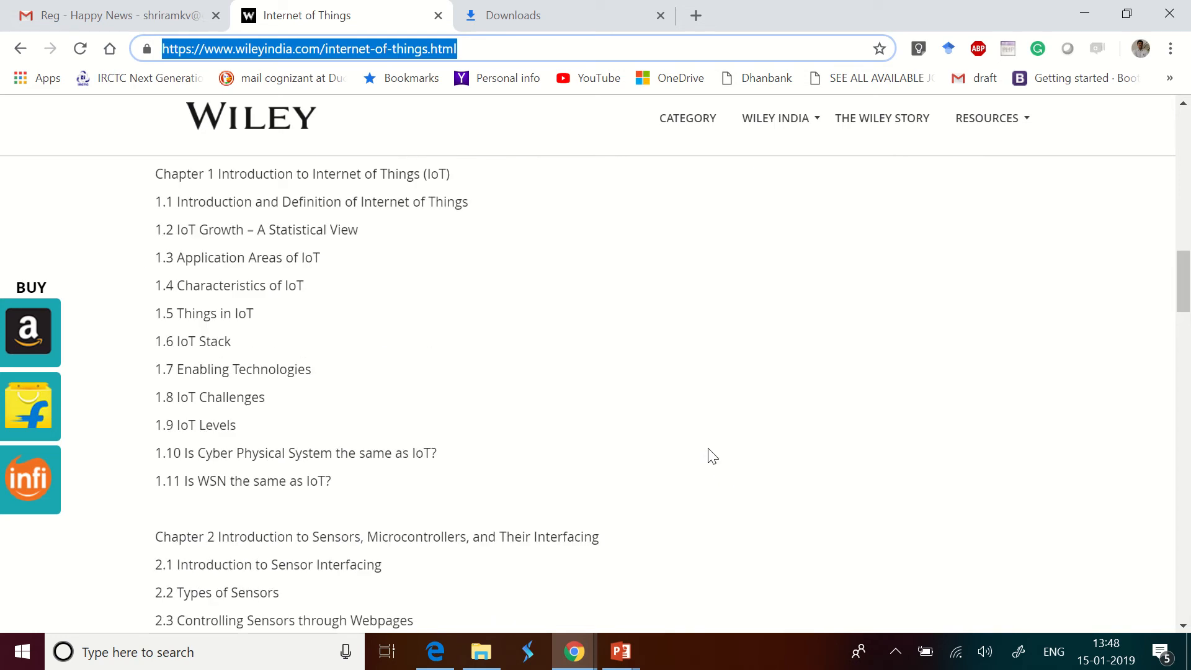
scroll(down, 3)
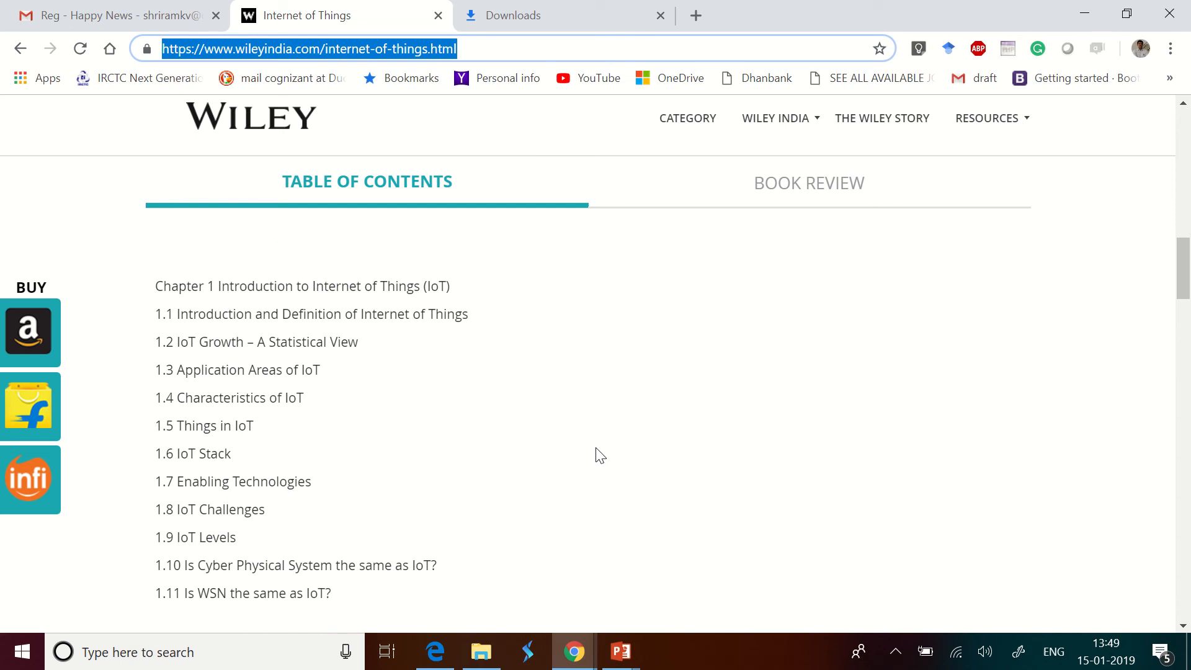
scroll(down, 3)
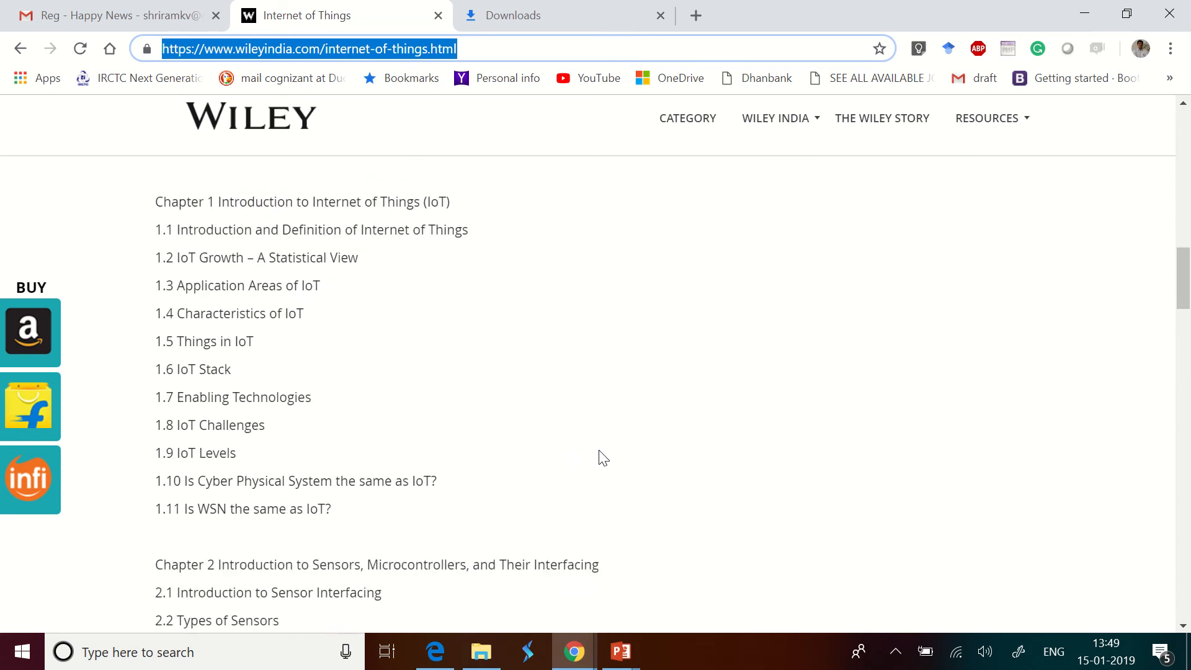
scroll(down, 3)
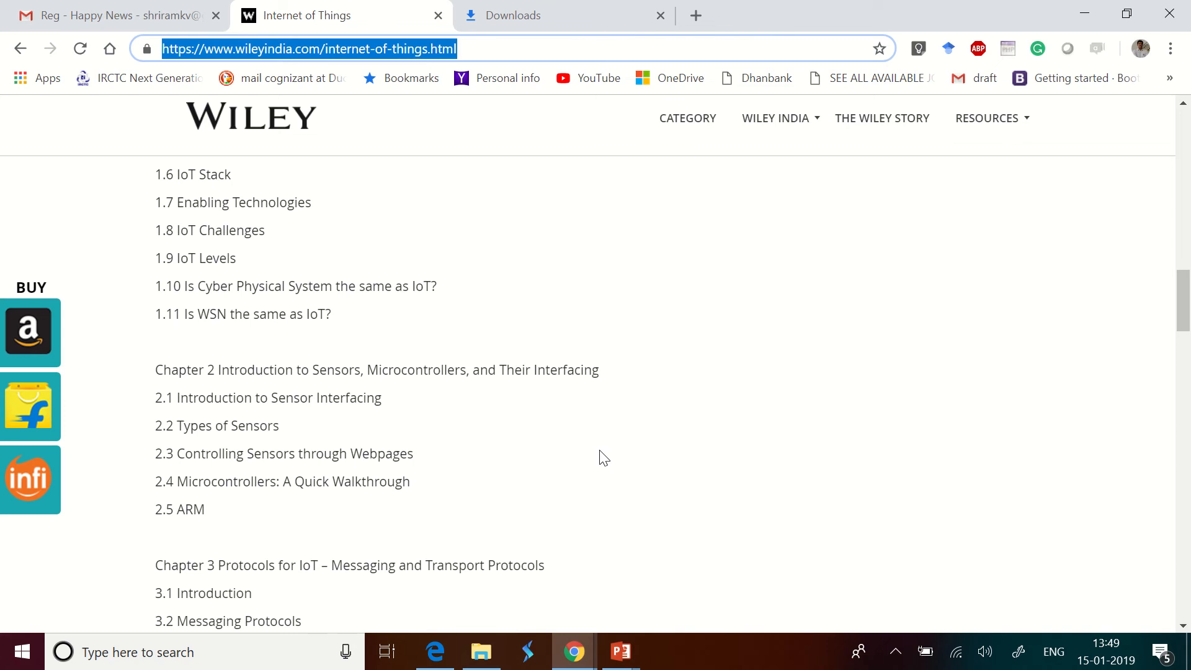
scroll(down, 3)
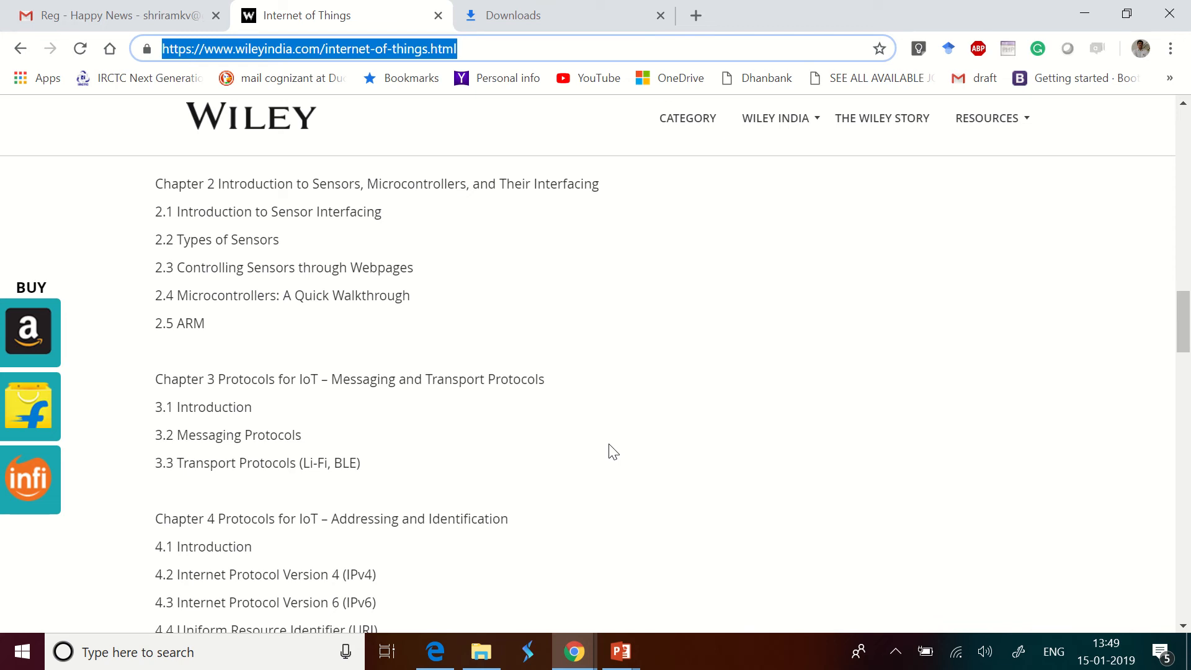
scroll(down, 3)
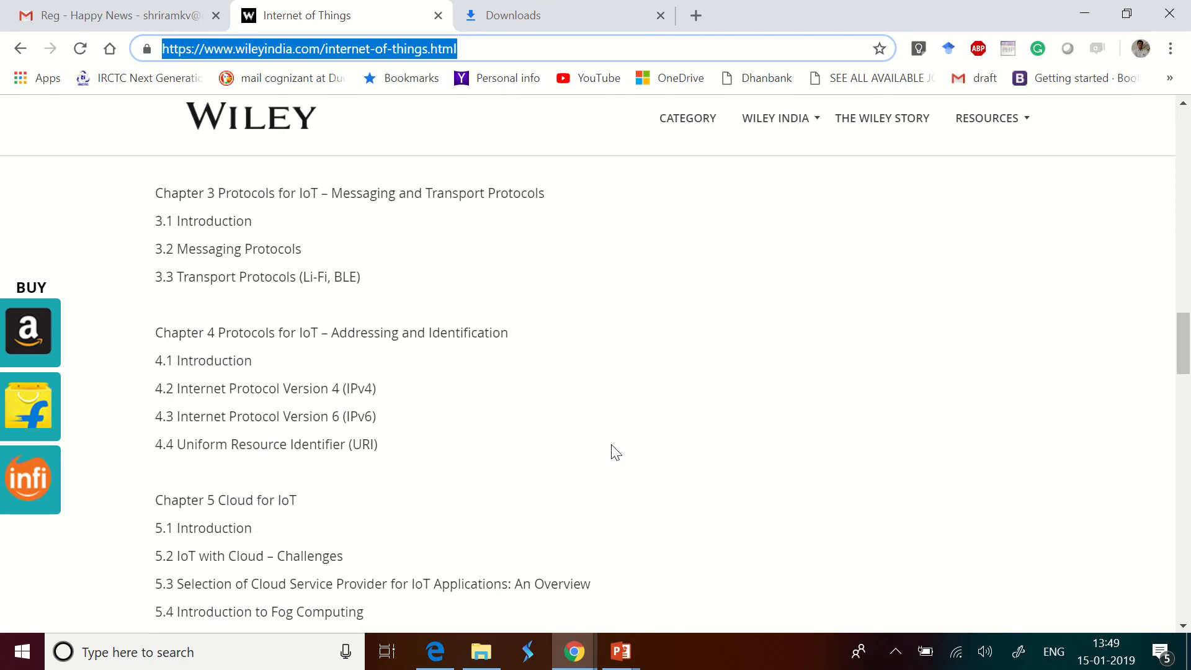
scroll(down, 3)
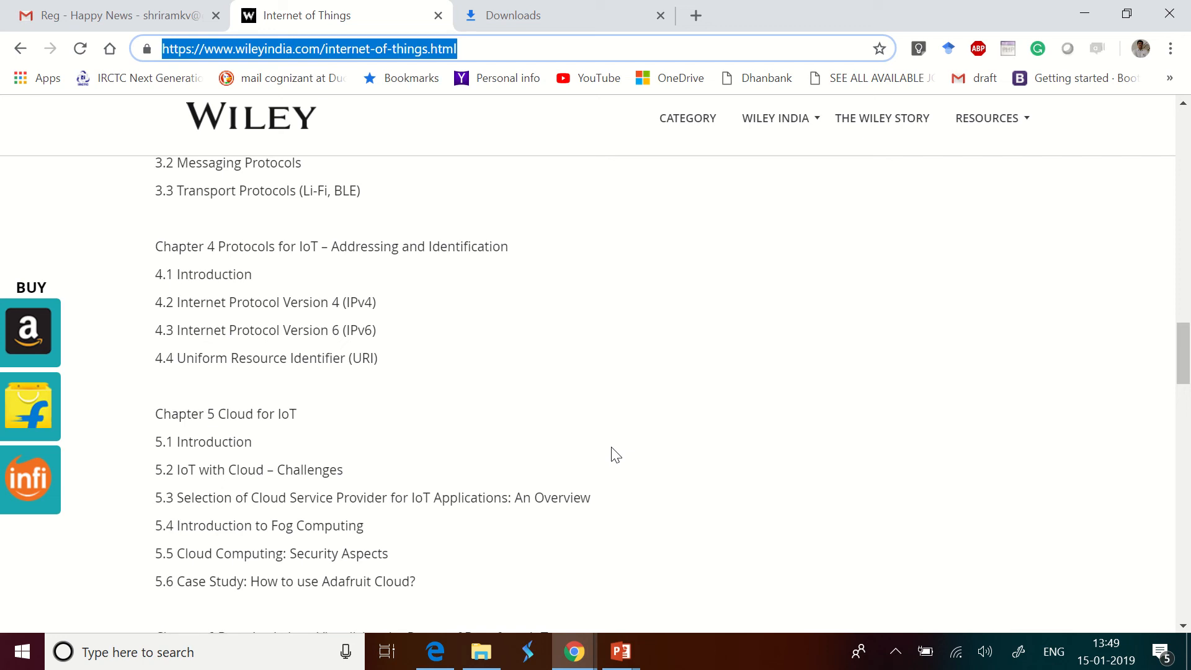
scroll(down, 3)
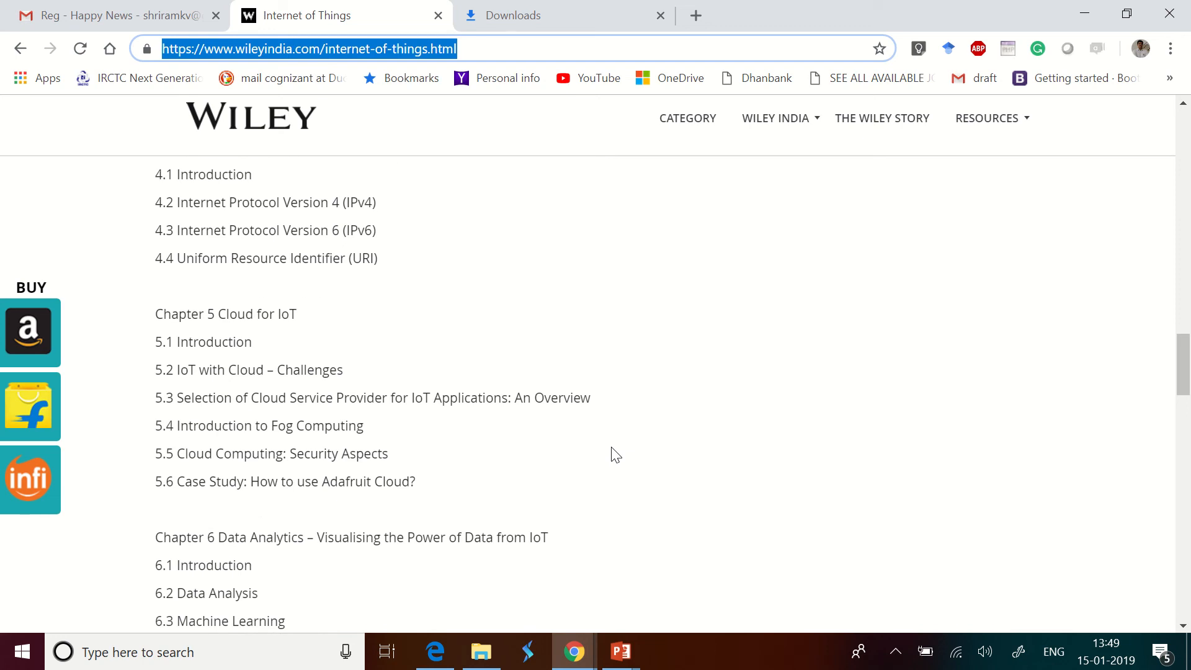
scroll(down, 3)
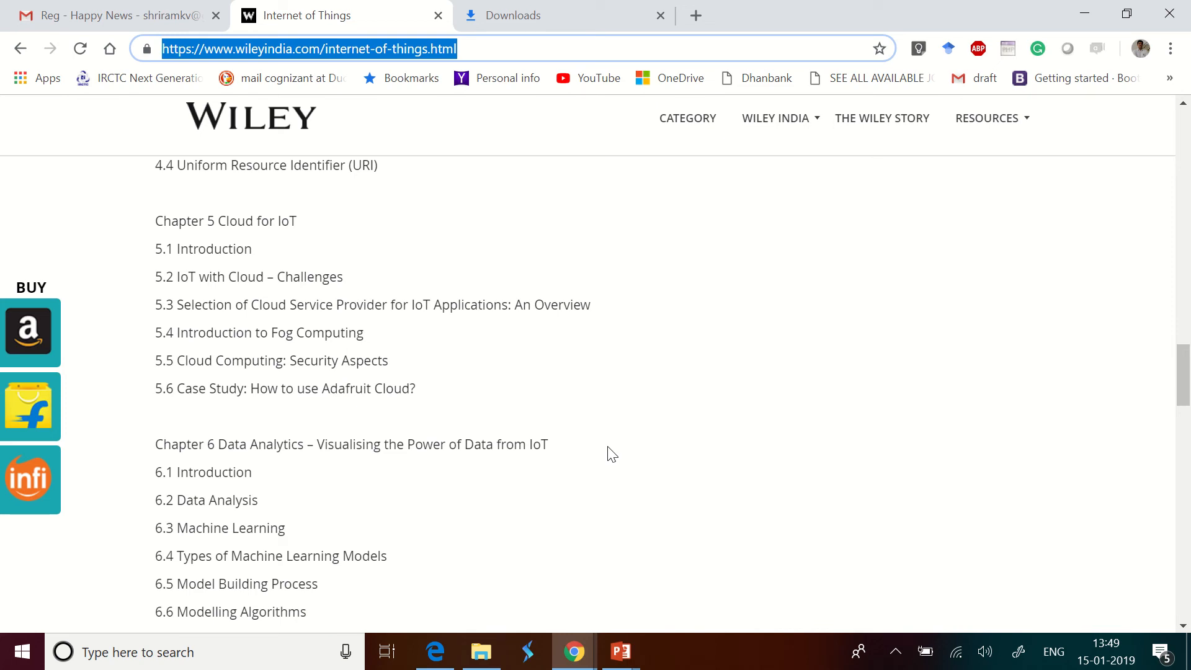
Step: Scroll down to Chapter 7 on IoT applications, then back up toward the author bios
scroll(down, 3)
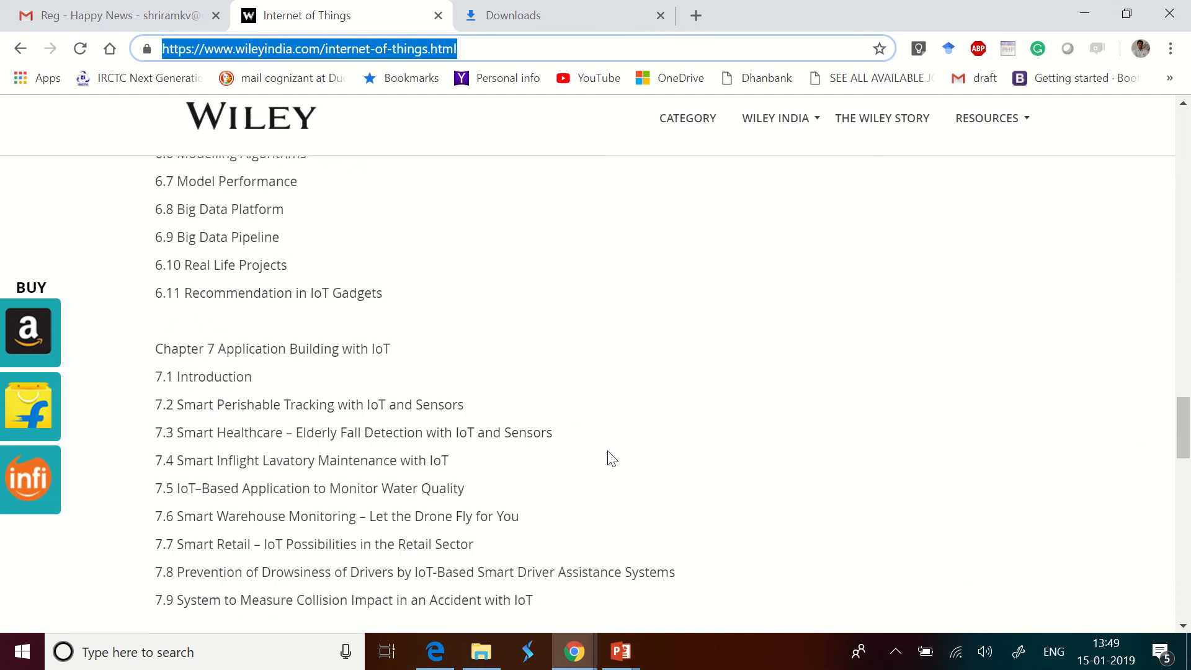
scroll(down, 3)
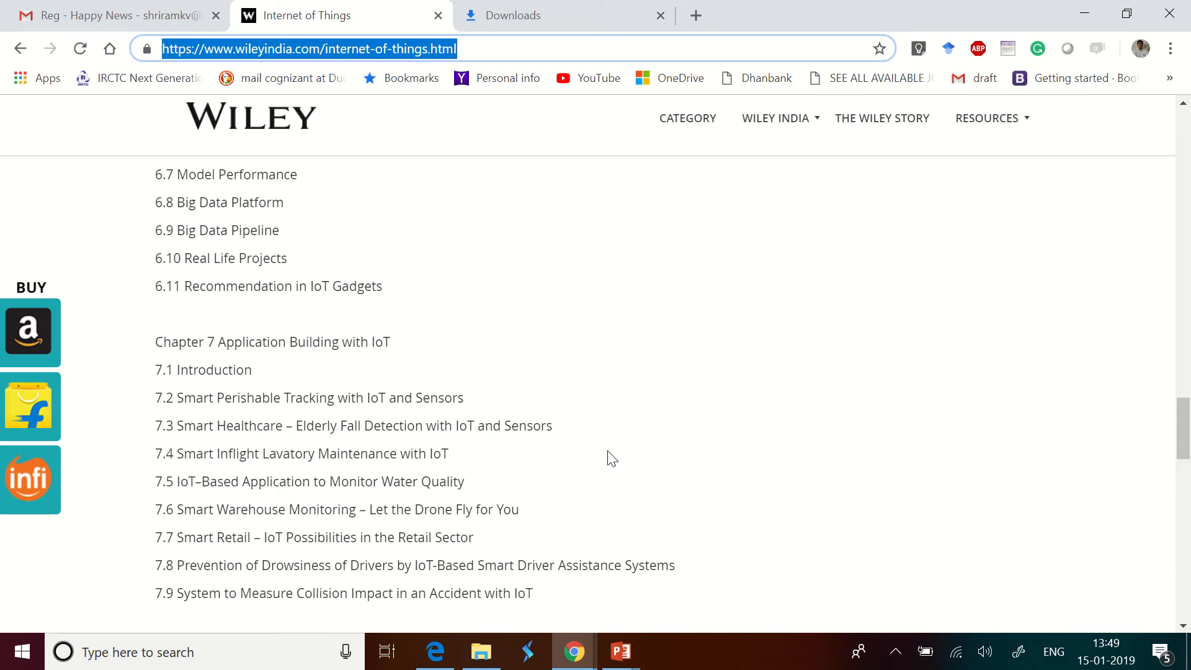
mouse_move(612, 453)
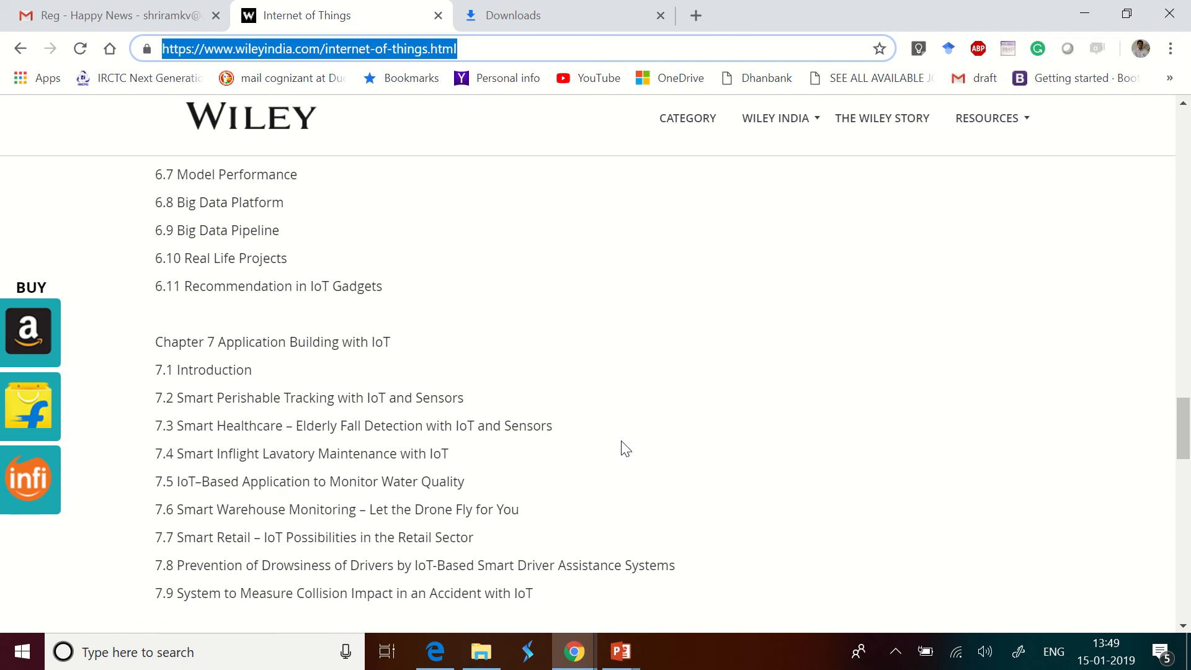
scroll(up, 3)
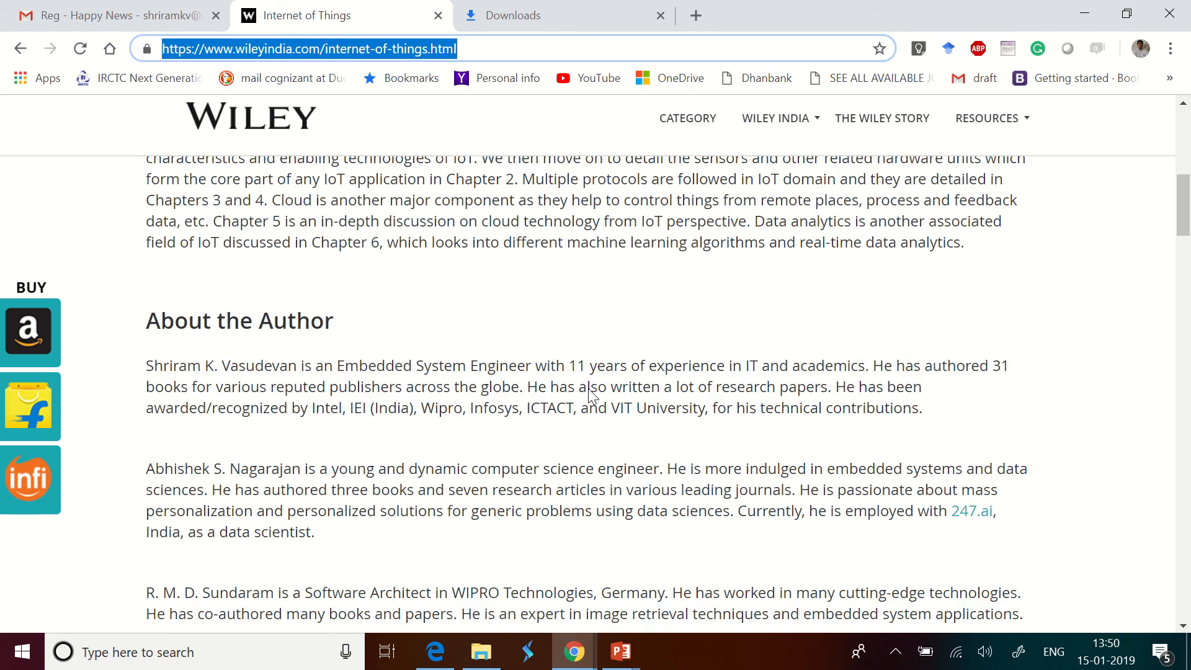
Step: Open the Amazon buy link (page not found), then return to the Wiley book tab
scroll(up, 3)
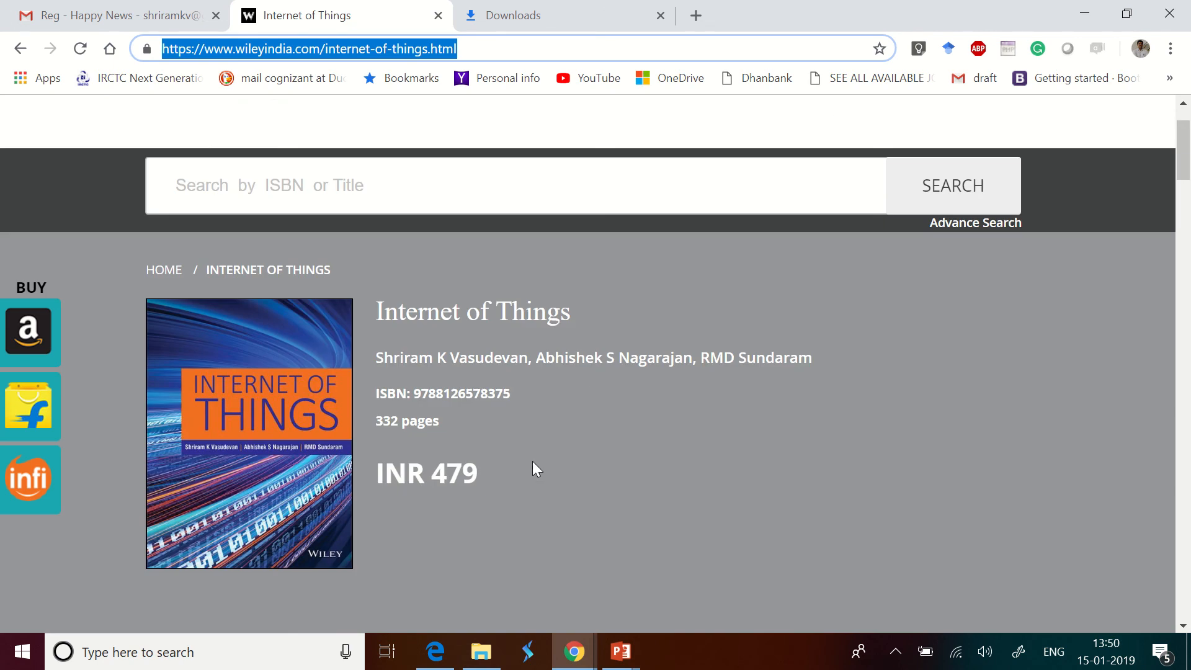
mouse_move(539, 458)
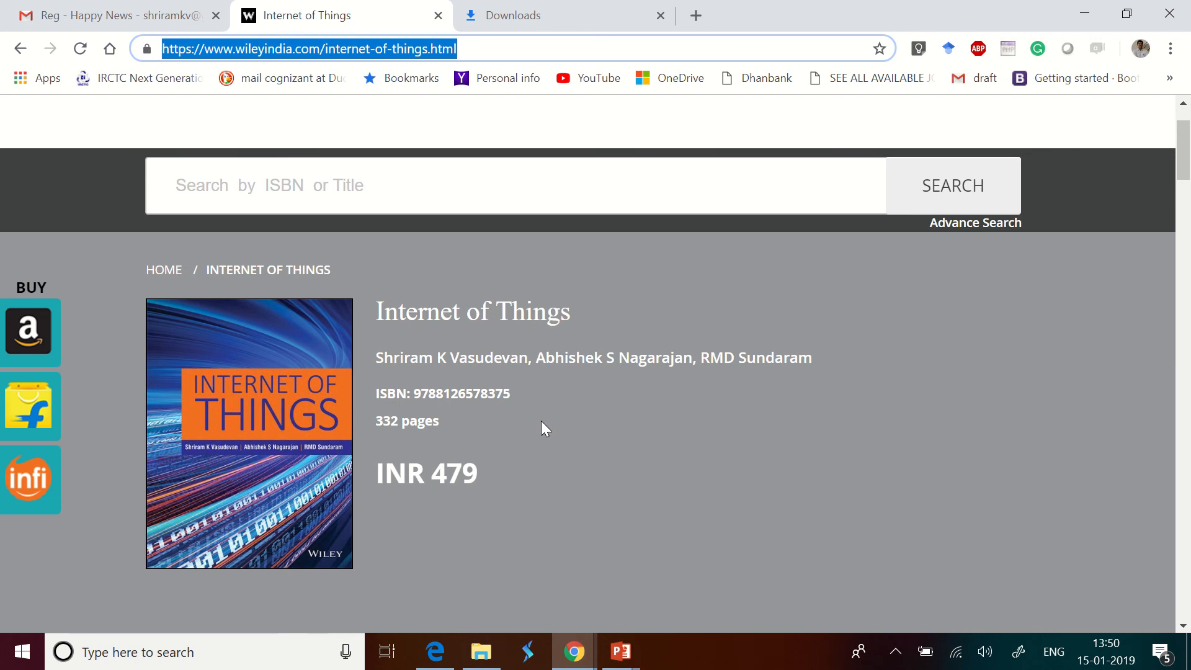
click(31, 333)
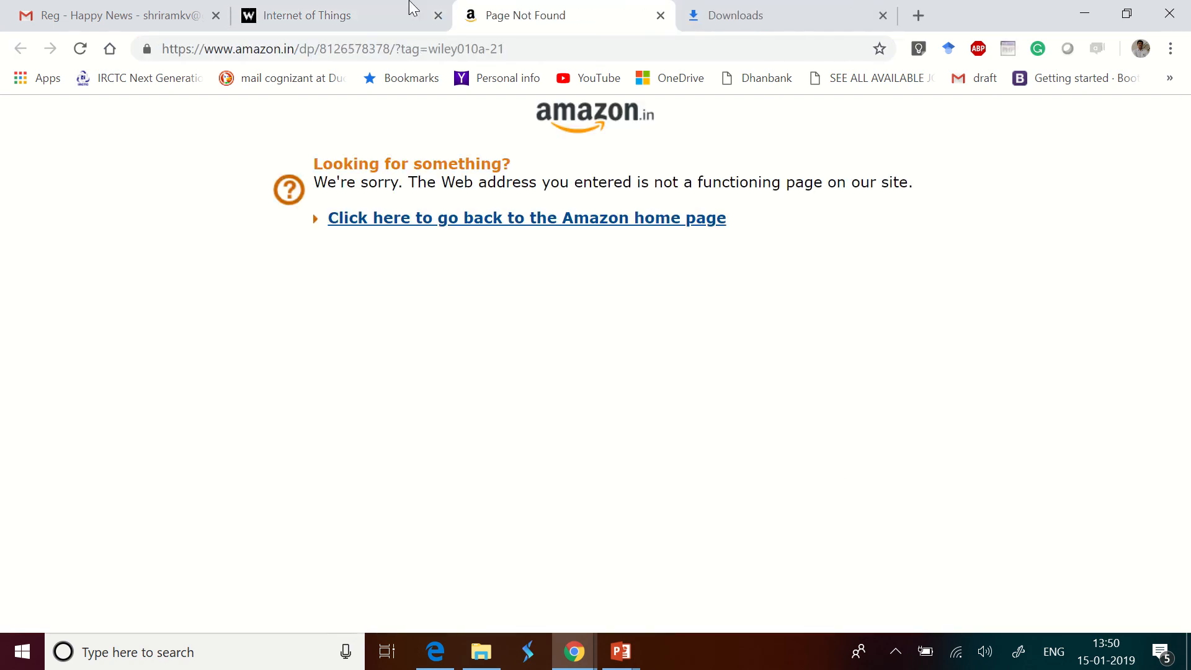
click(304, 15)
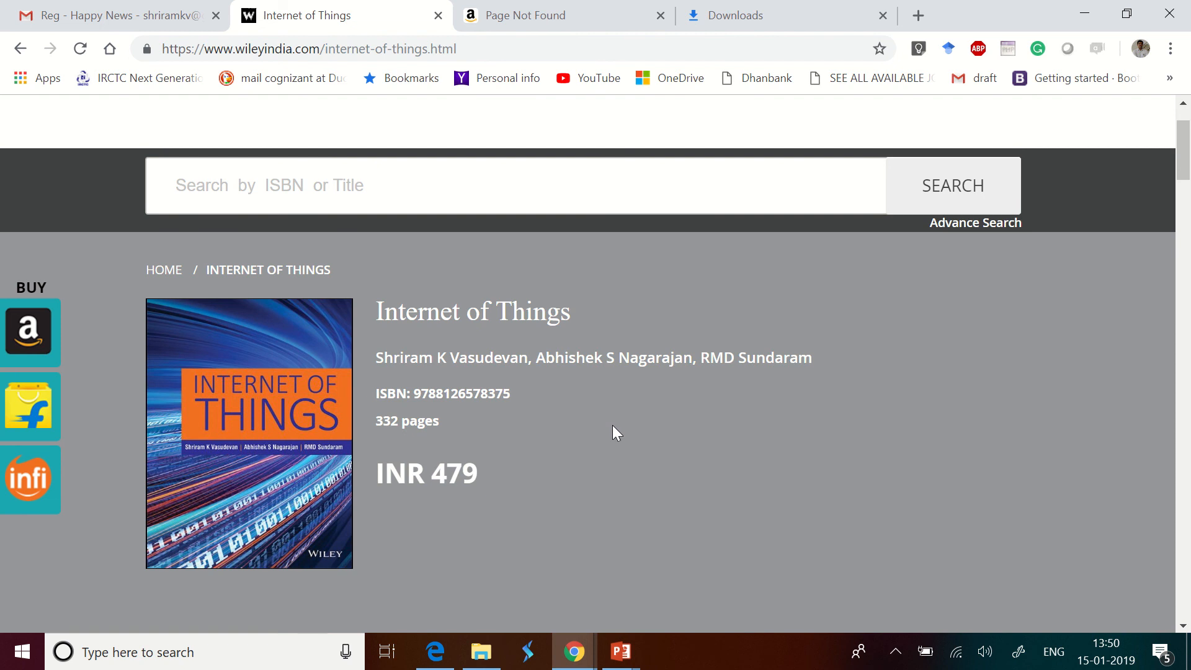
mouse_move(607, 442)
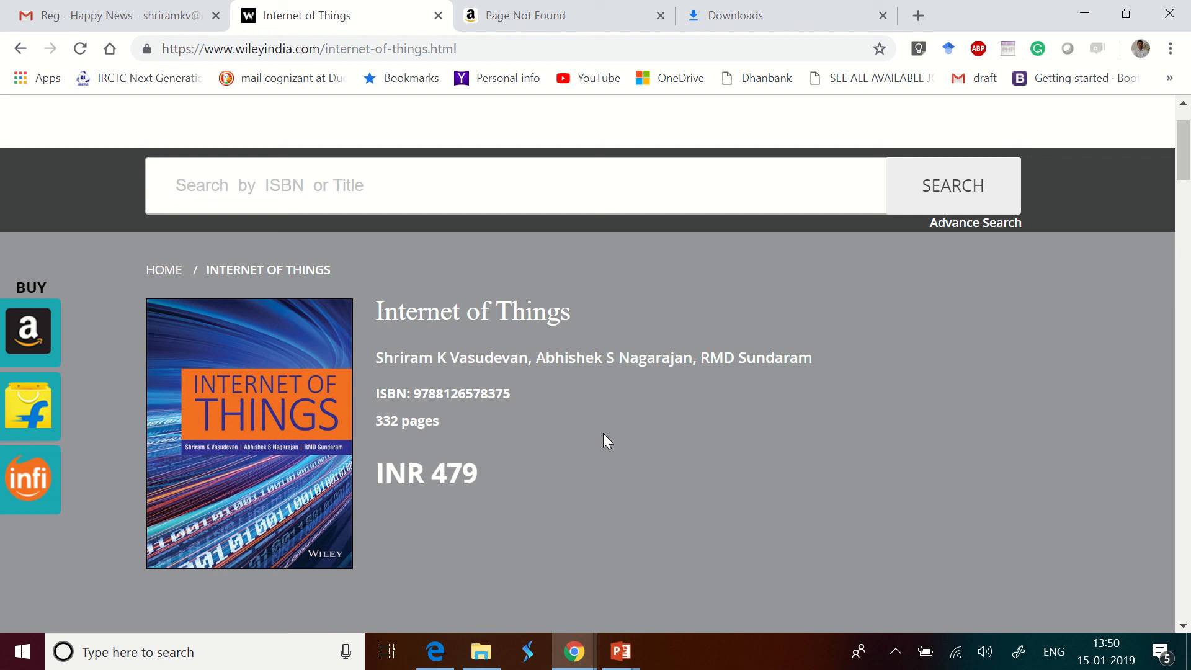
mouse_move(601, 436)
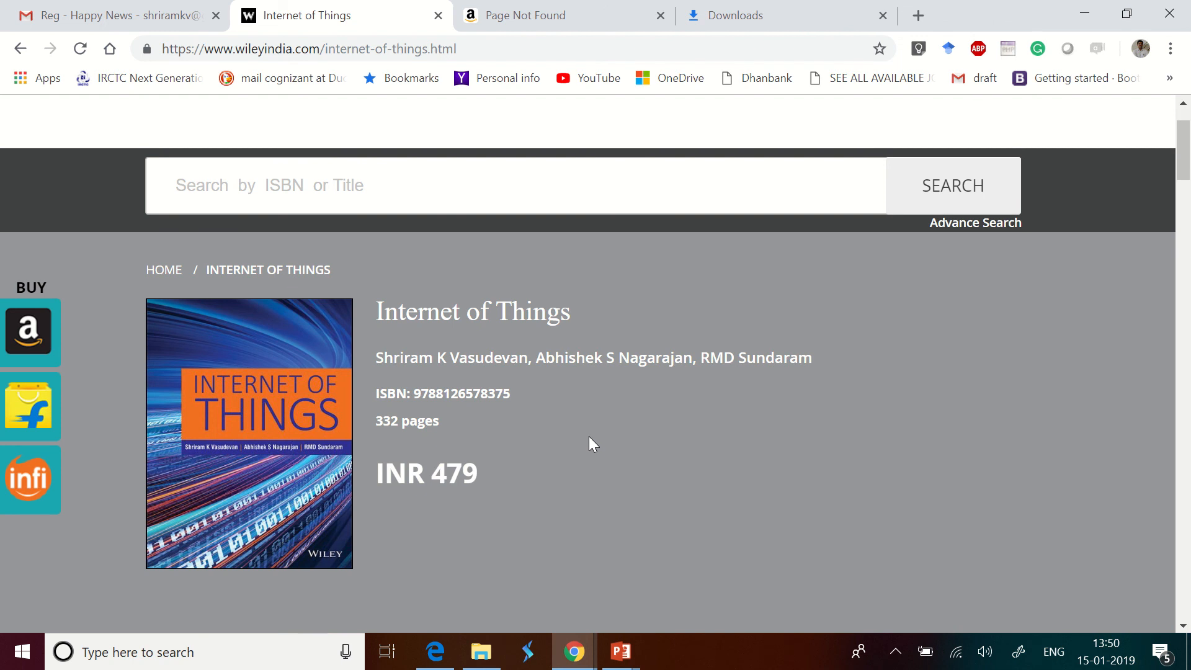
mouse_move(592, 444)
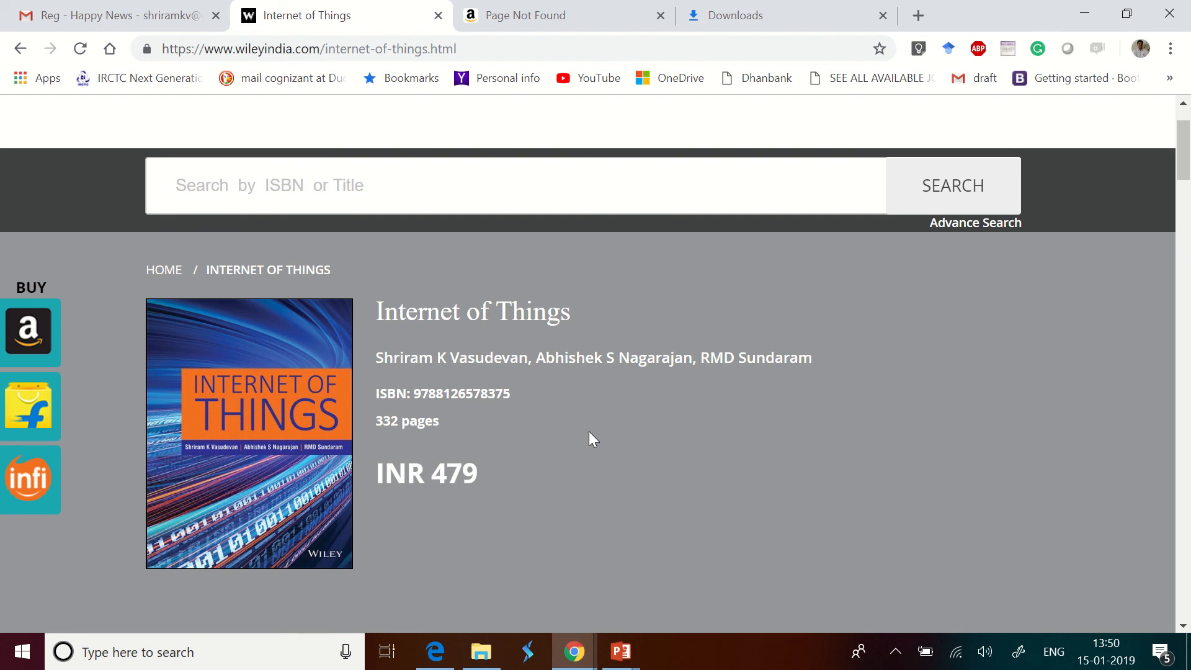